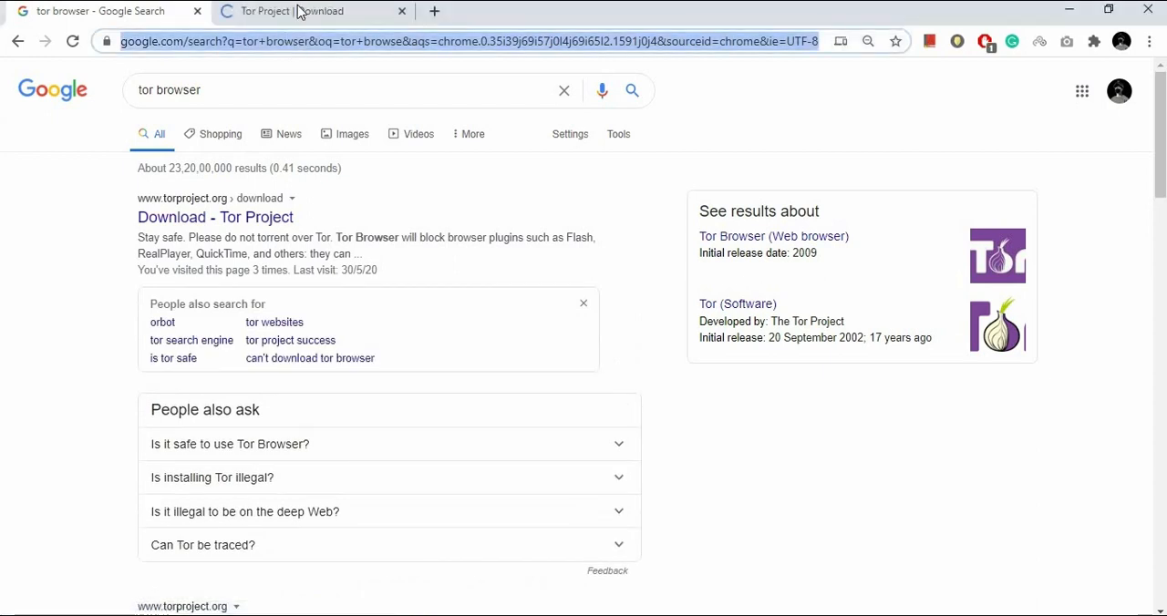
Download the Tor Browser Windows installer from torproject.org and finish its setup.
{"action": "left_click", "coordinate": [310, 11]}
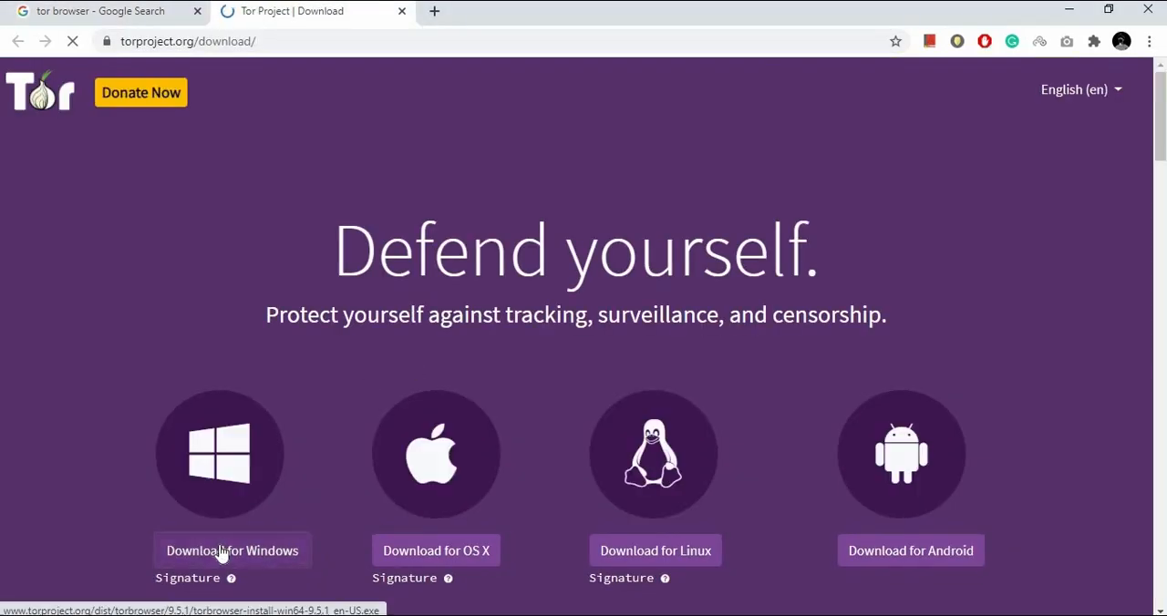
{"action": "left_click", "coordinate": [232, 551]}
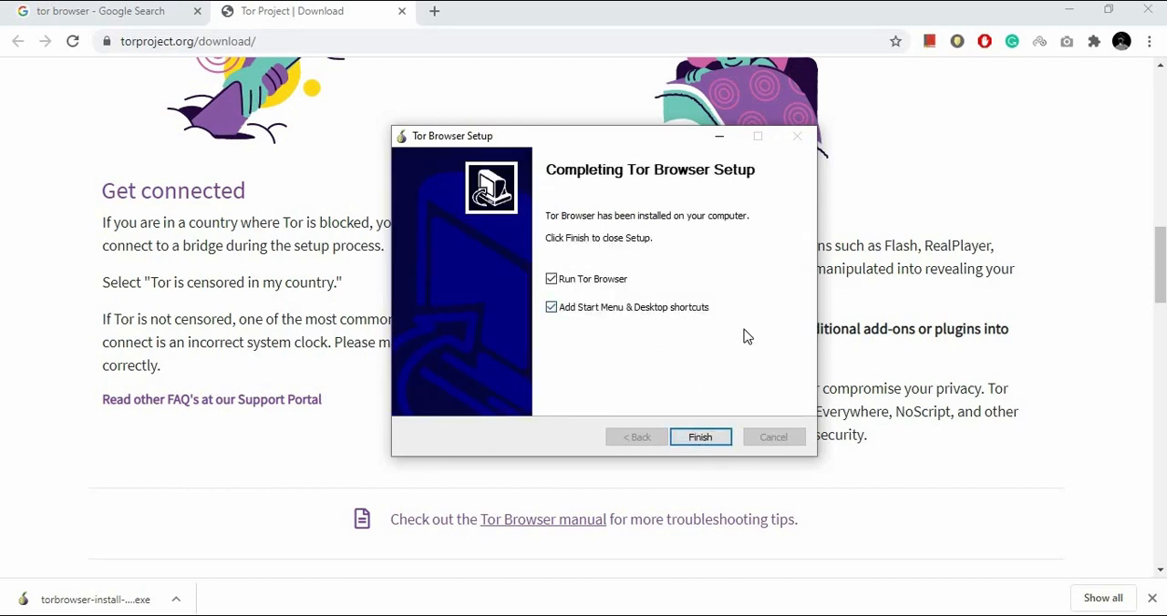
{"action": "left_click", "coordinate": [700, 437]}
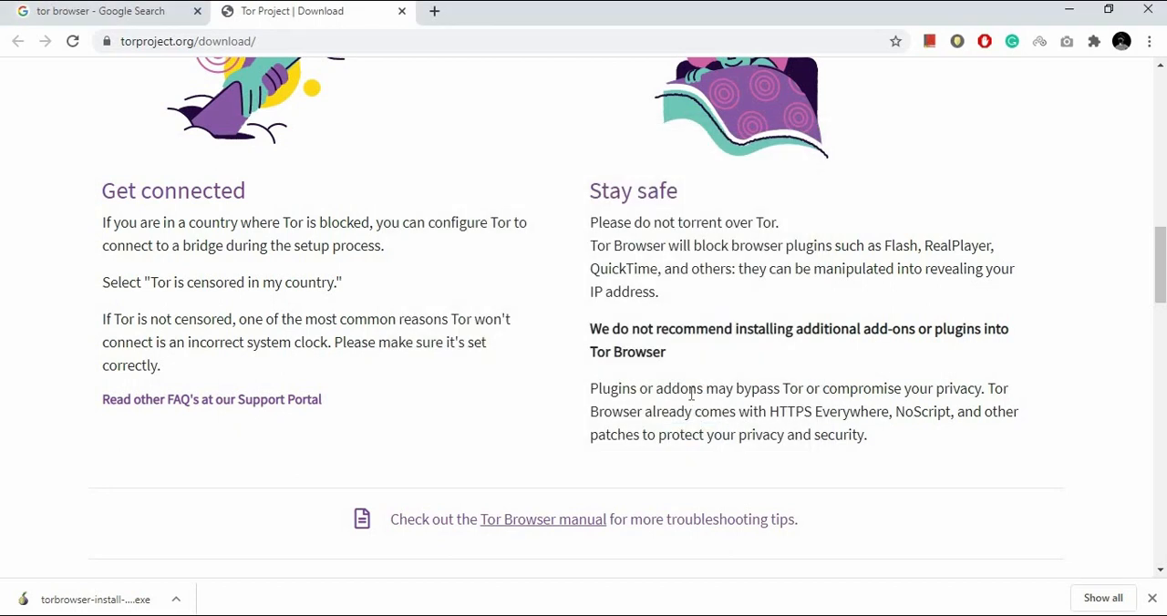
{"action": "mouse_move", "coordinate": [689, 392]}
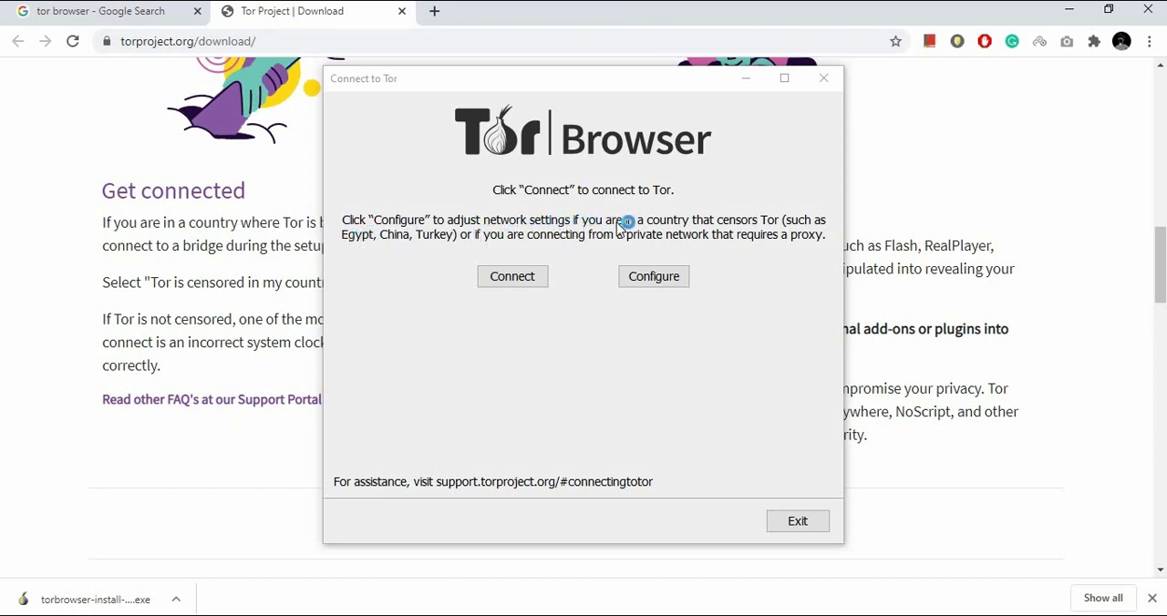
{"action": "mouse_move", "coordinate": [562, 231]}
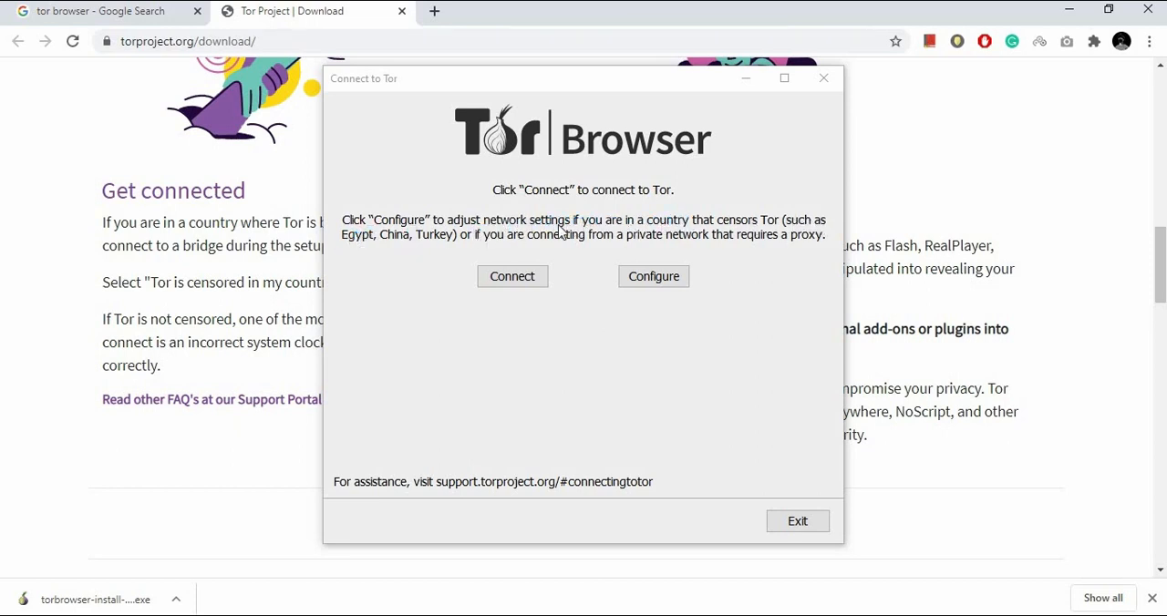
{"action": "mouse_move", "coordinate": [576, 241]}
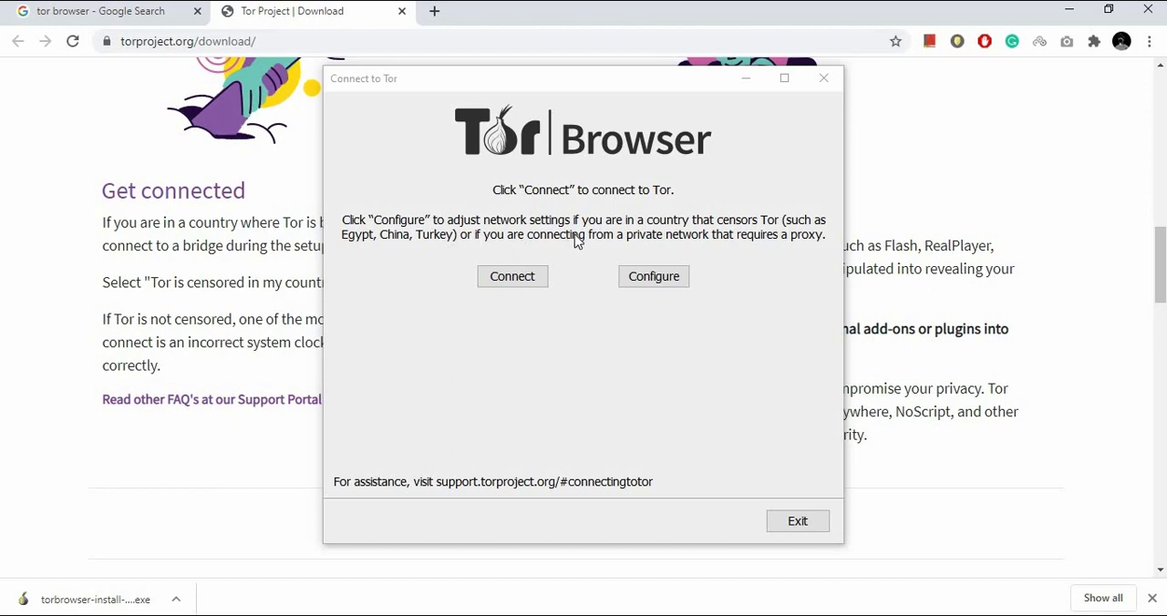
{"action": "mouse_move", "coordinate": [616, 248]}
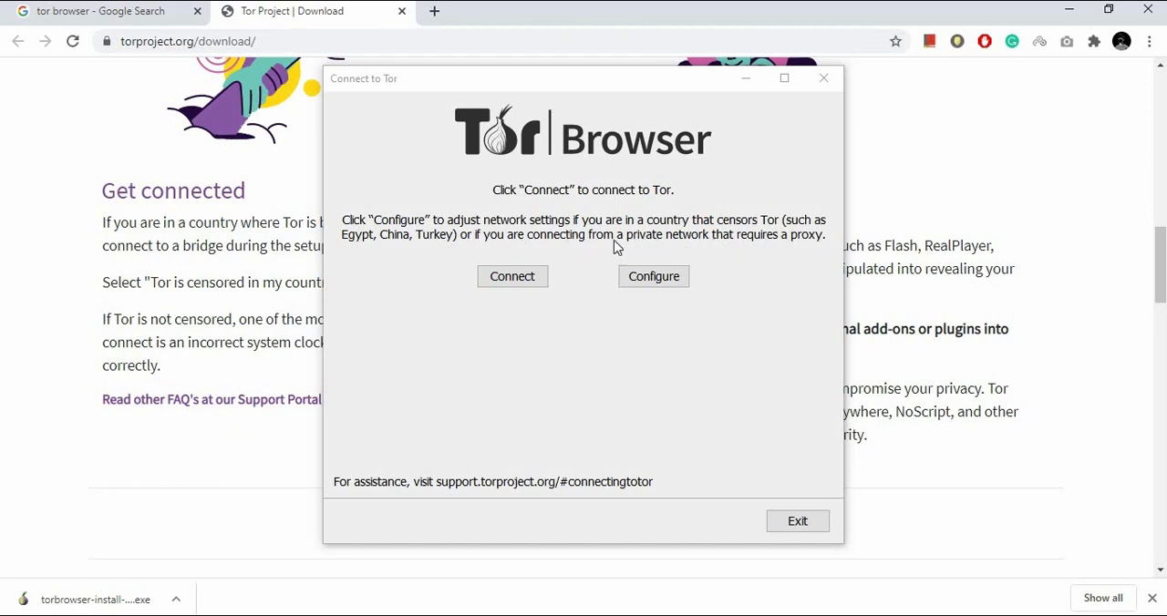
Connect Tor Browser to the Tor network from the Connect to Tor window.
{"action": "left_click", "coordinate": [511, 277]}
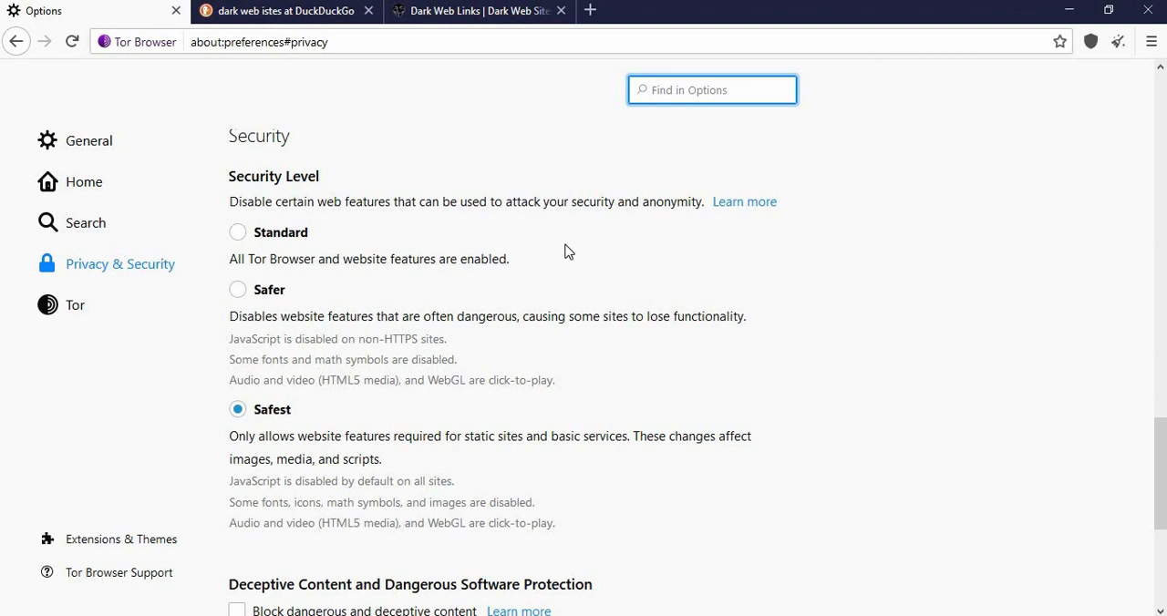
{"action": "mouse_move", "coordinate": [563, 251]}
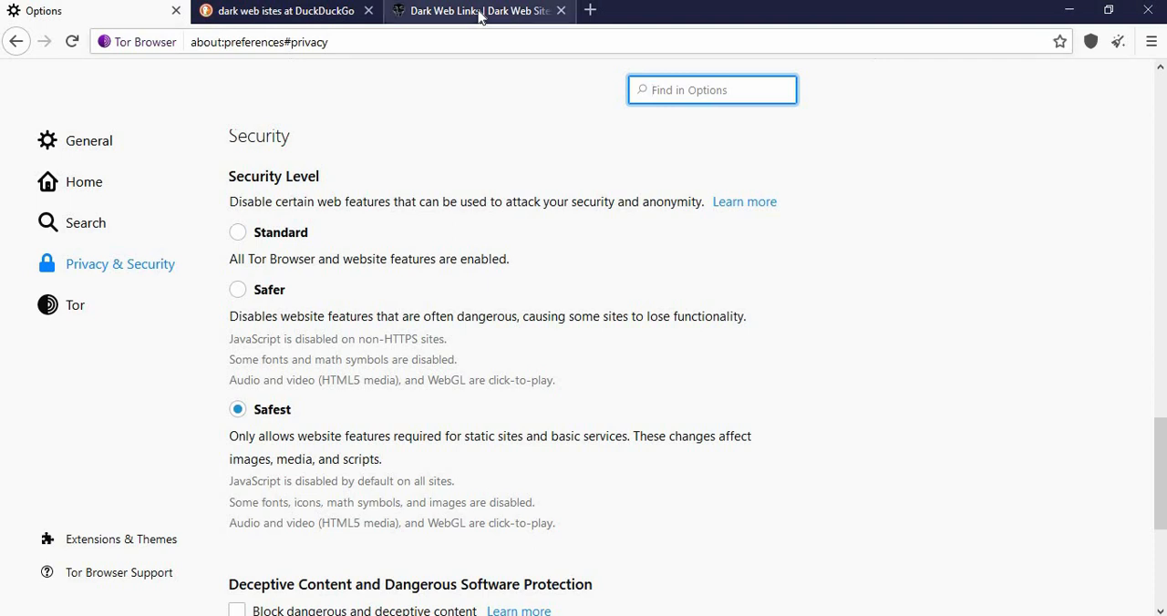
Show the Dark Web Links directory's Table of Content list of link categories.
{"action": "left_click", "coordinate": [474, 11]}
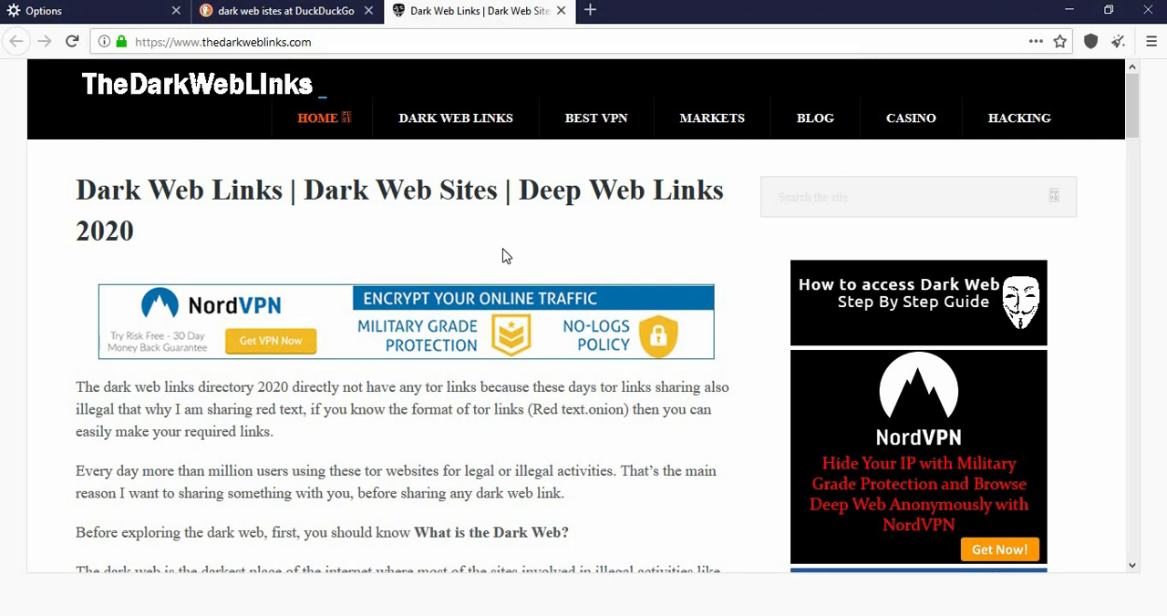
{"action": "mouse_move", "coordinate": [383, 470]}
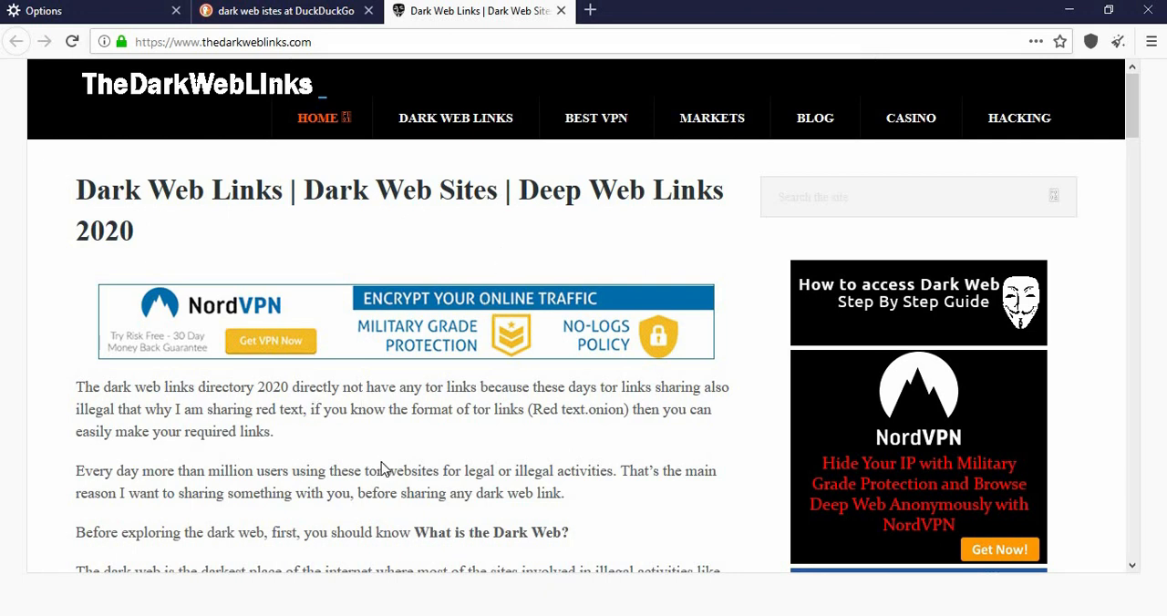
{"action": "scroll", "scroll_direction": "down", "scroll_amount": 3}
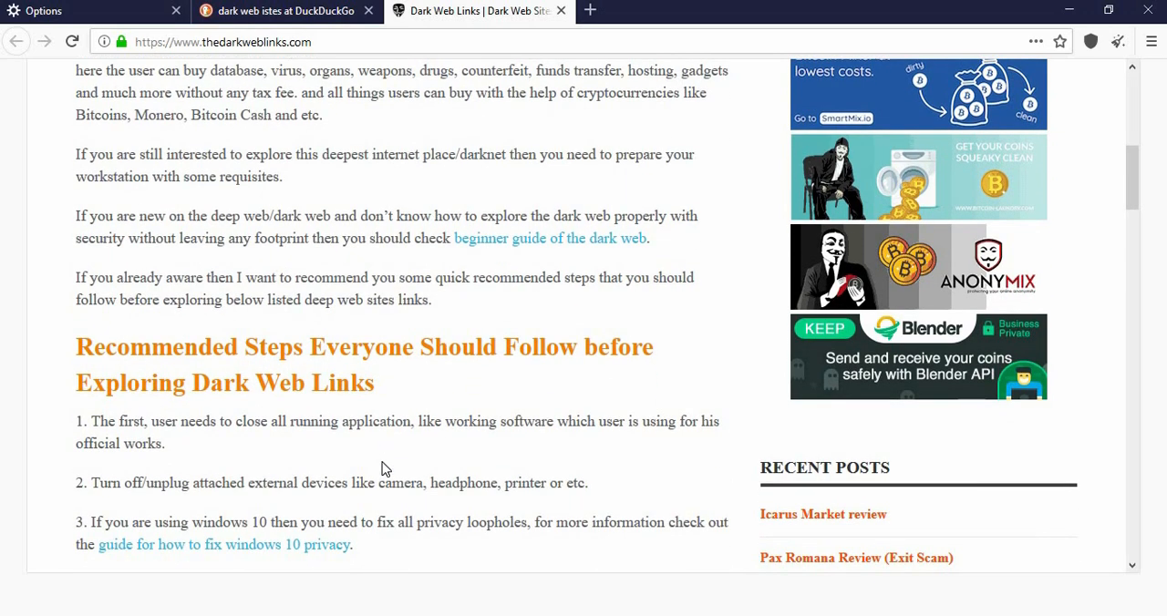
{"action": "scroll", "scroll_direction": "down", "scroll_amount": 3}
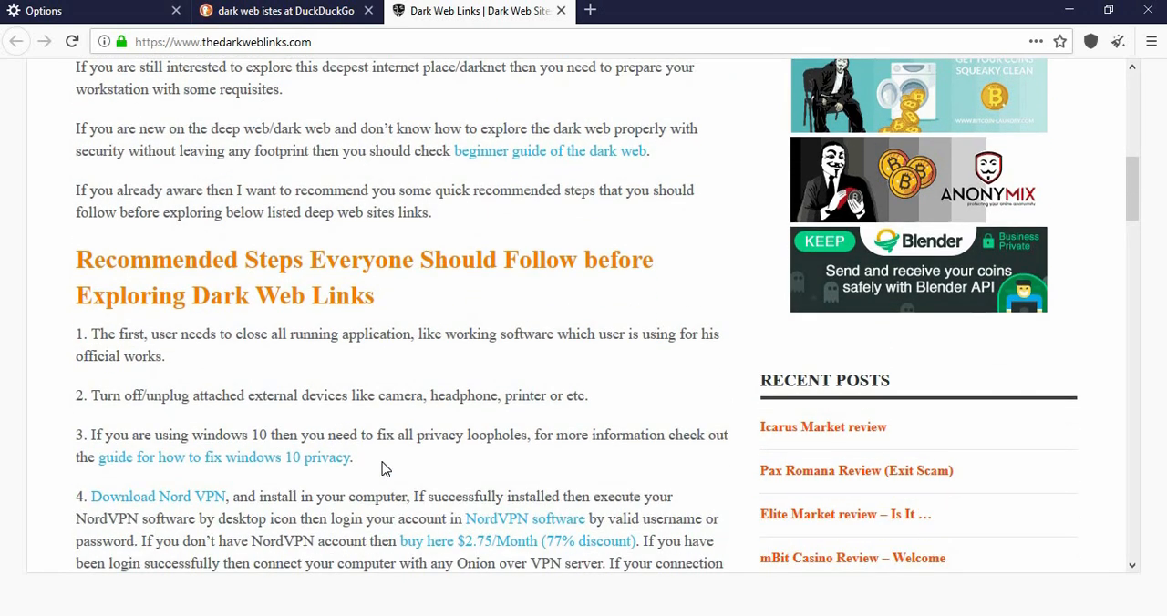
{"action": "scroll", "scroll_direction": "down", "scroll_amount": 3}
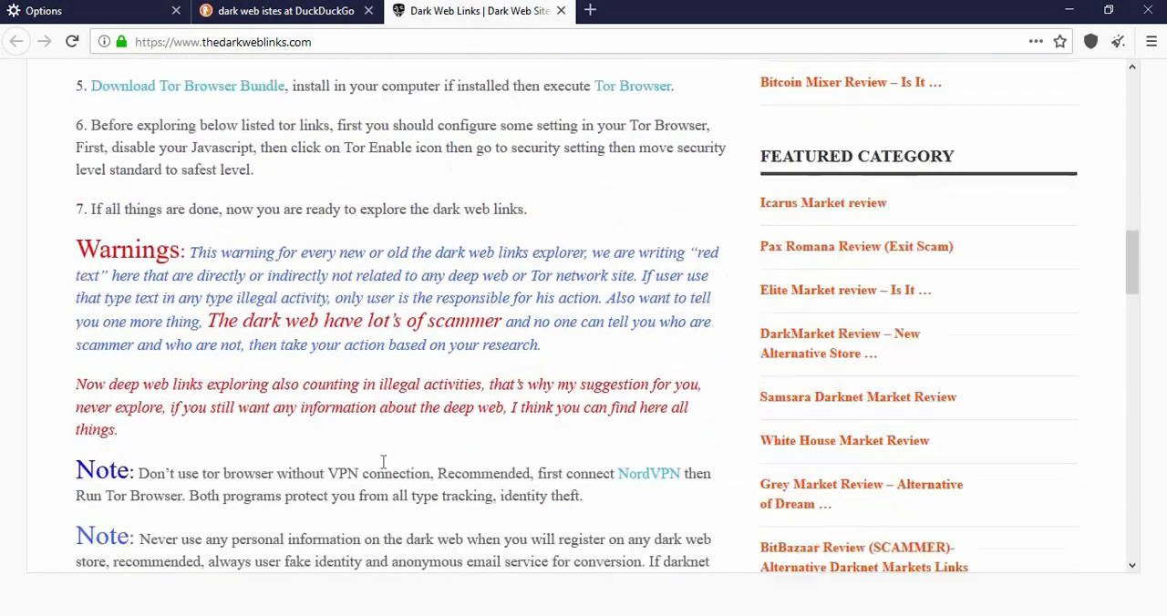
{"action": "scroll", "scroll_direction": "down", "scroll_amount": 3}
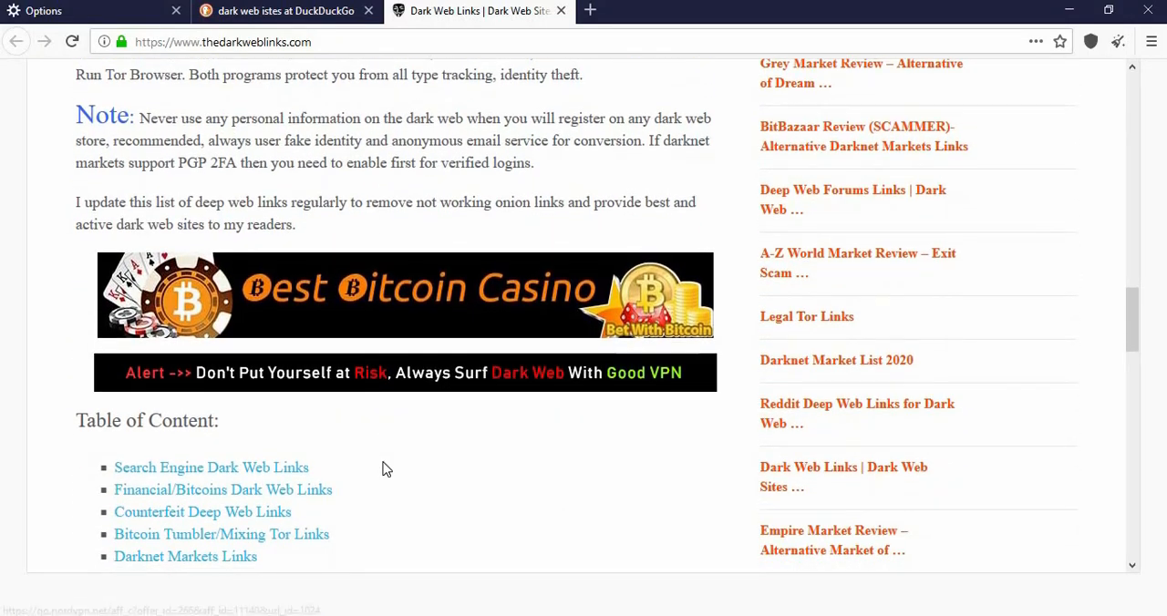
{"action": "scroll", "scroll_direction": "down", "scroll_amount": 3}
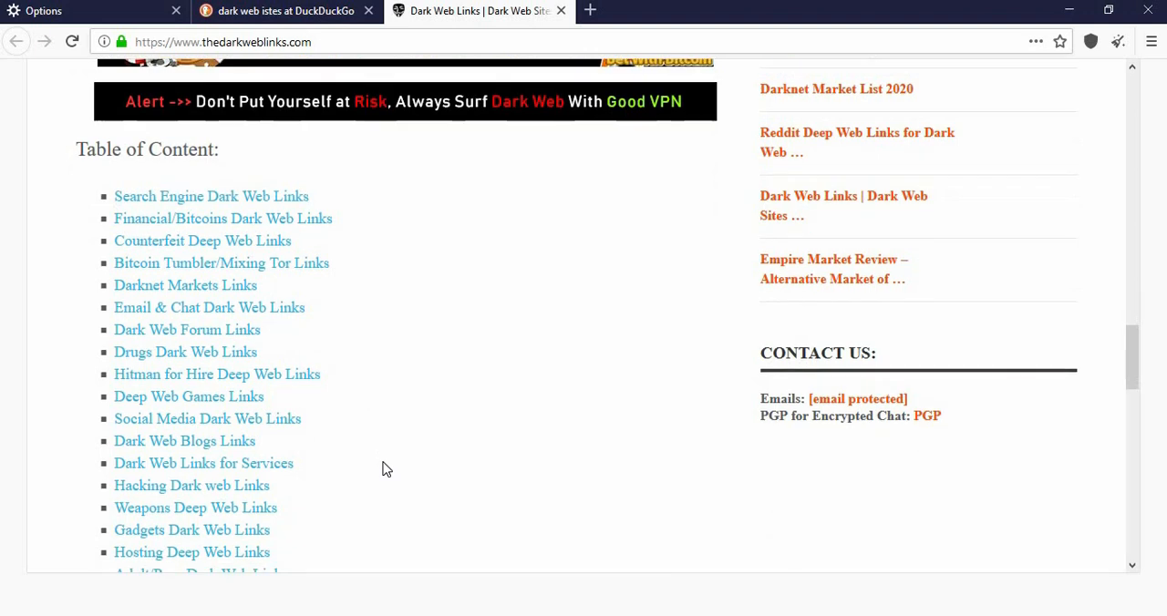
{"action": "scroll", "scroll_direction": "down", "scroll_amount": 3}
{"action": "type", "text": "ZN7L"}
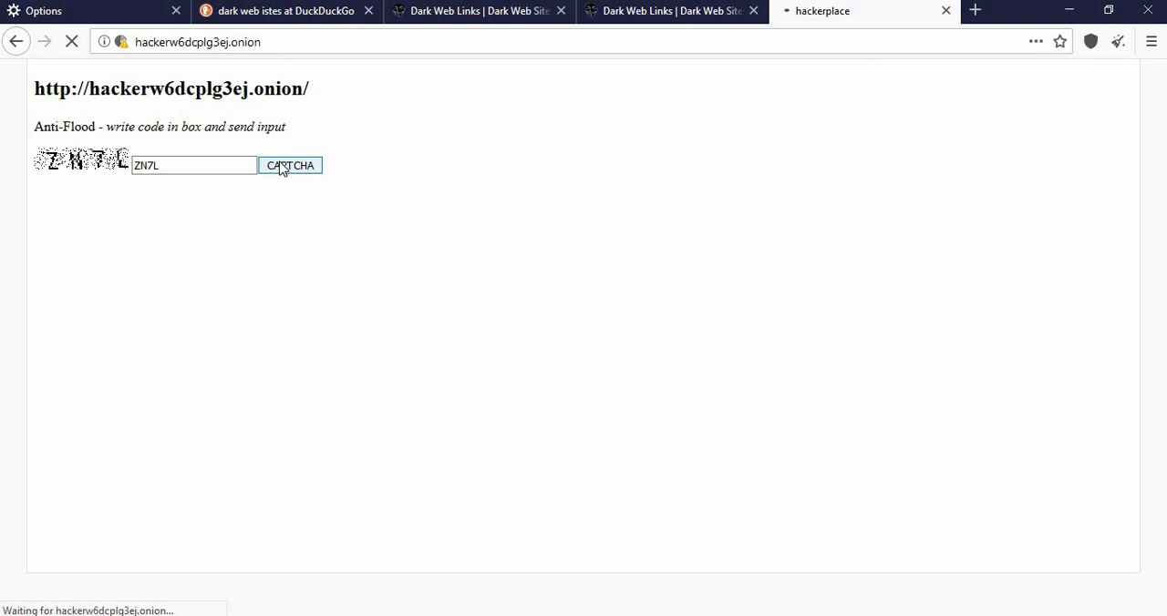
Submit the anti-flood captcha to enter hackerplace, then browse down the HITMAN CONNECT site.
{"action": "left_click", "coordinate": [289, 164]}
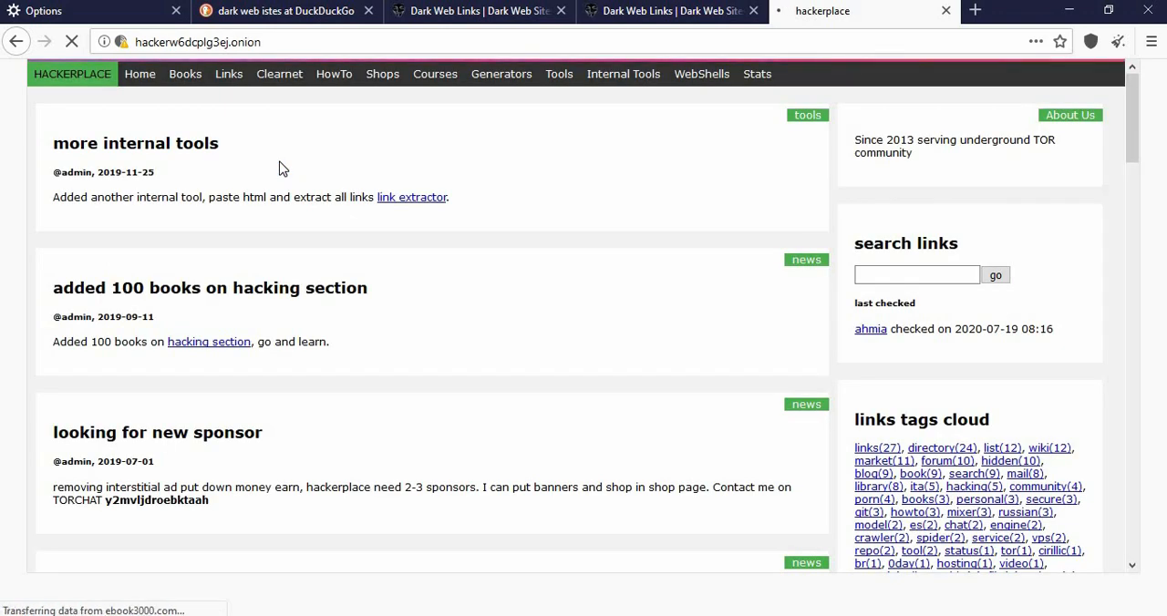
{"action": "mouse_move", "coordinate": [322, 196]}
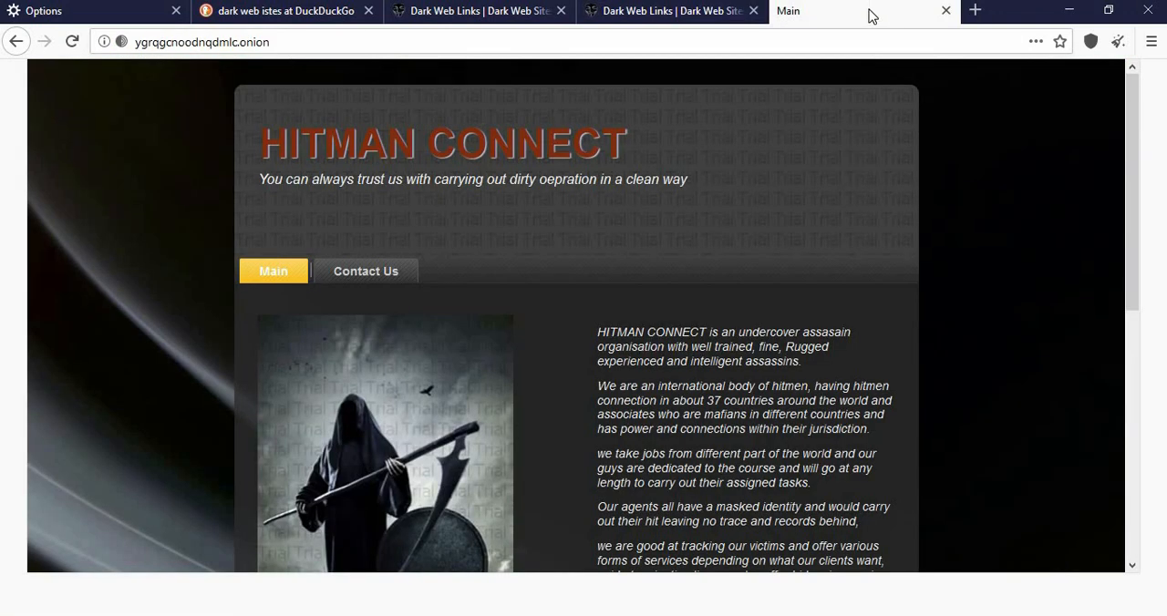
{"action": "mouse_move", "coordinate": [855, 328]}
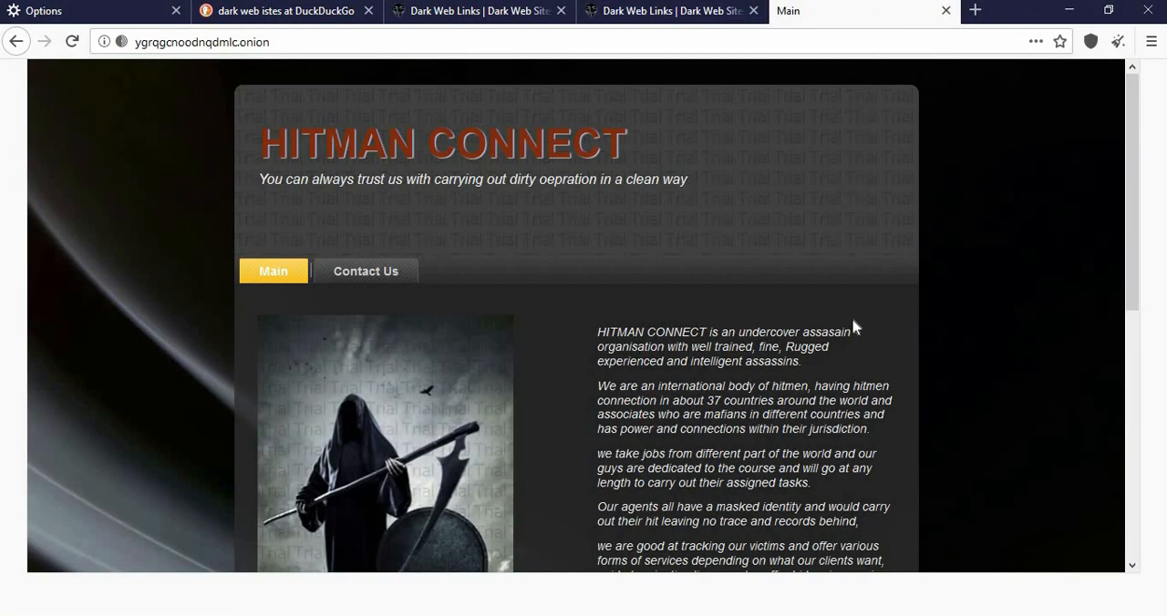
{"action": "scroll", "scroll_direction": "down", "scroll_amount": 3}
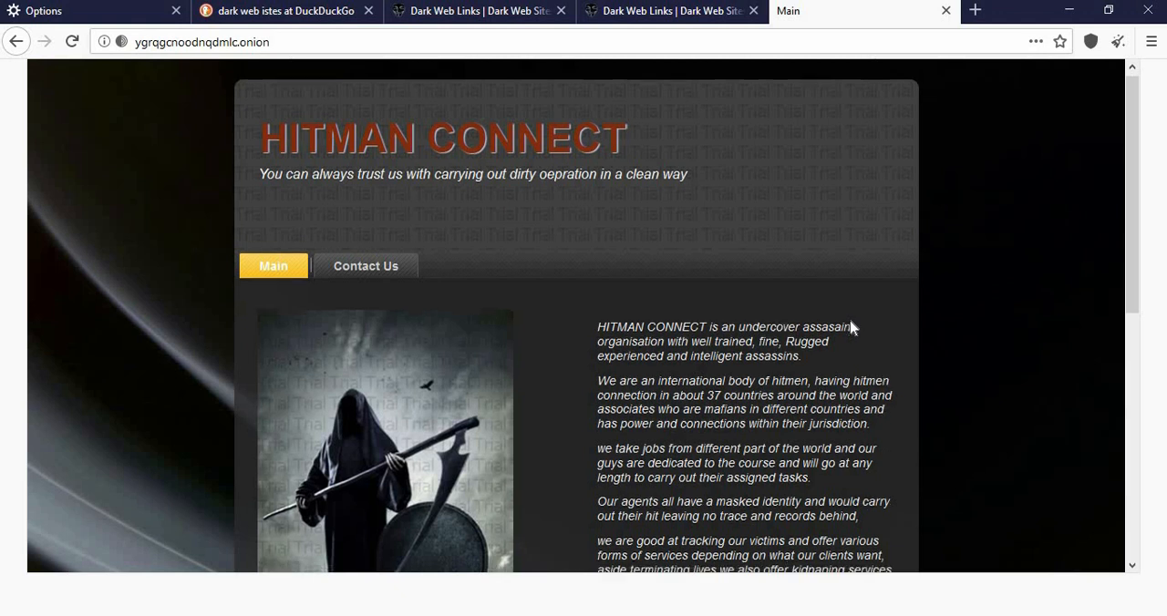
{"action": "scroll", "scroll_direction": "down", "scroll_amount": 3}
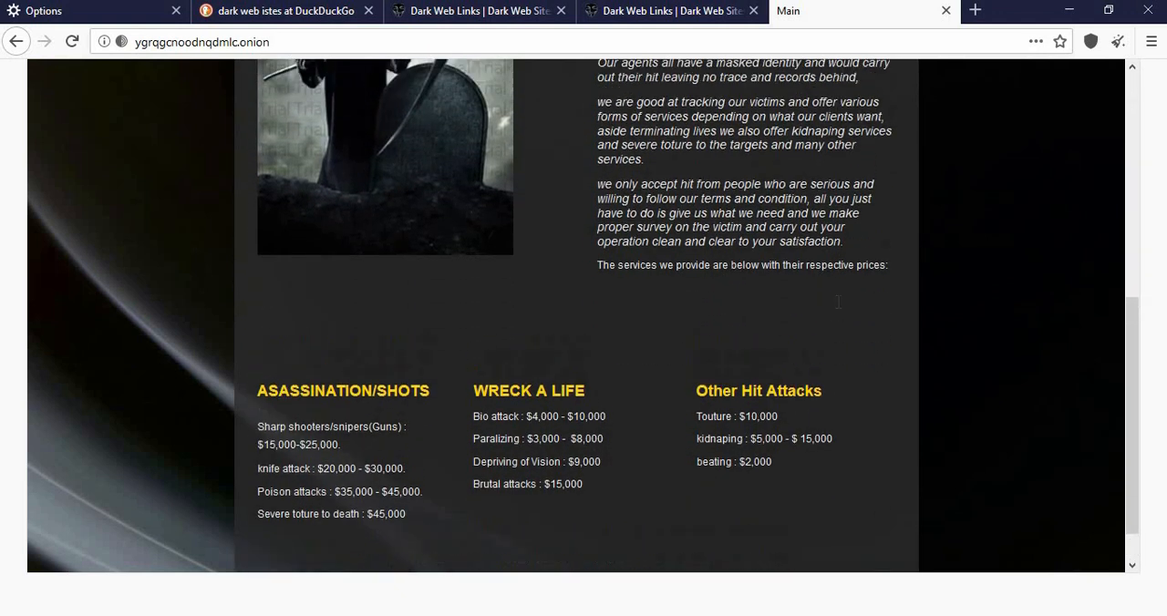
{"action": "scroll", "scroll_direction": "down", "scroll_amount": 3}
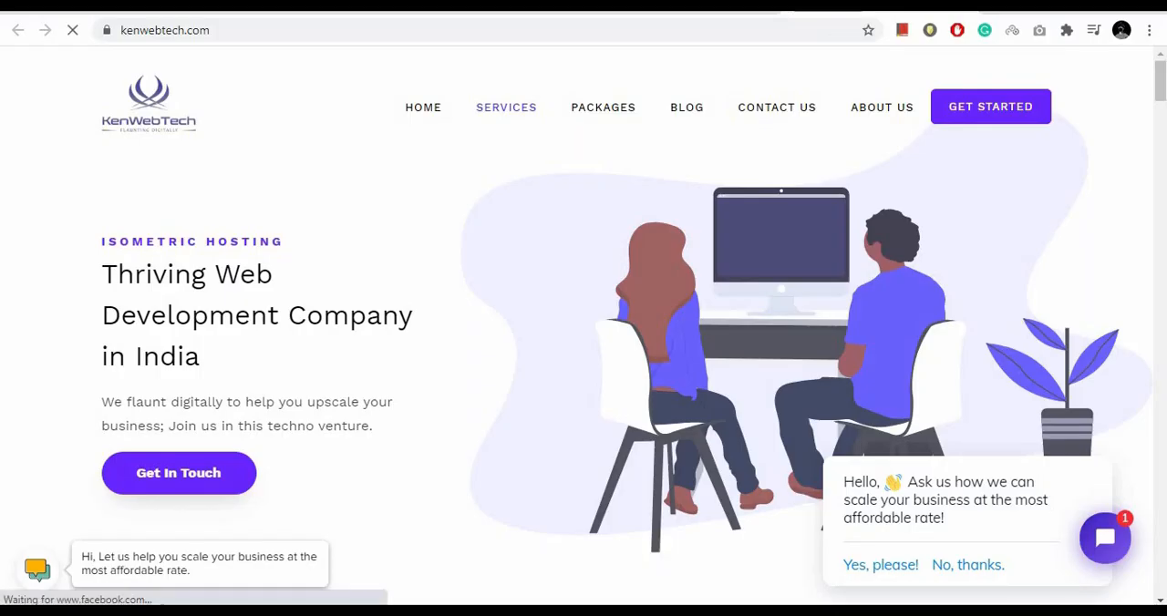
View the KenWebTech Services page and its service cards down to technical support.
{"action": "left_click", "coordinate": [507, 106]}
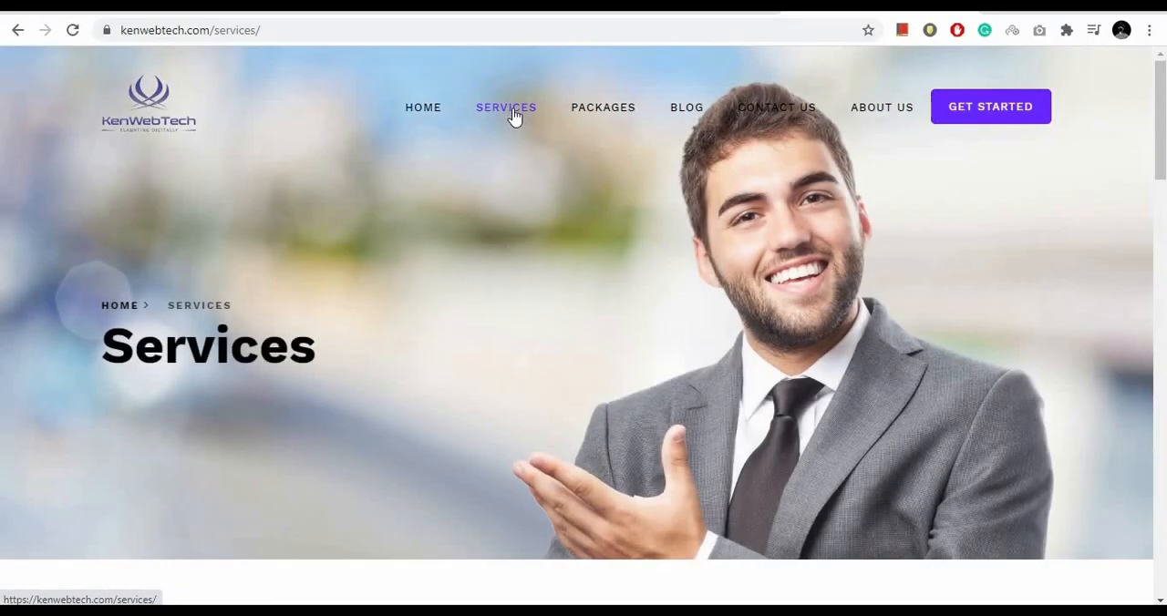
{"action": "scroll", "scroll_direction": "down", "scroll_amount": 3}
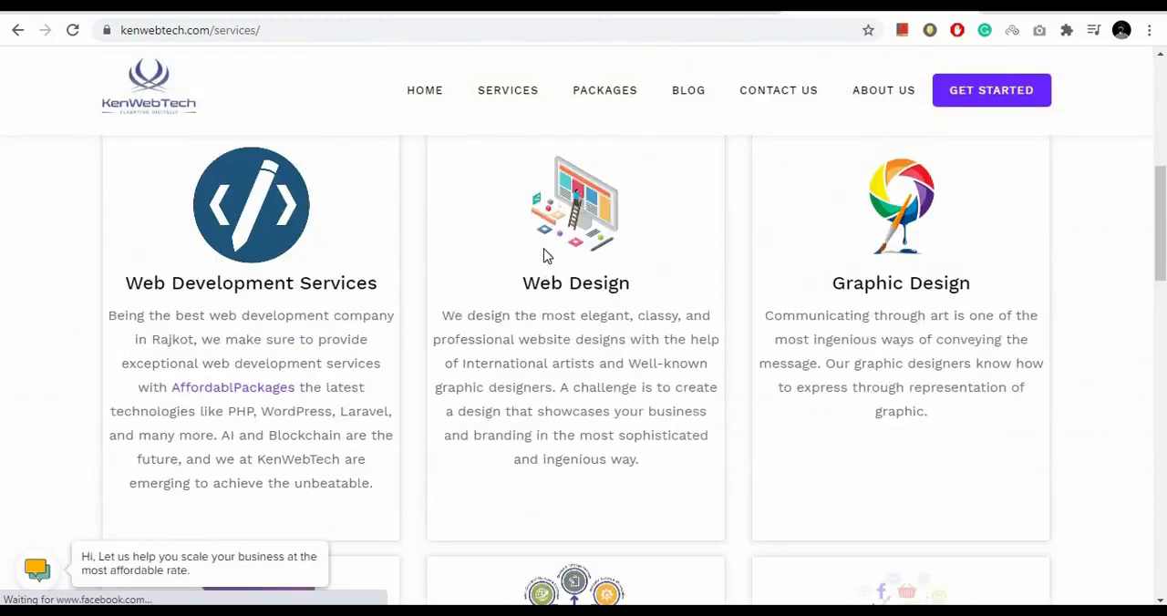
{"action": "scroll", "scroll_direction": "down", "scroll_amount": 3}
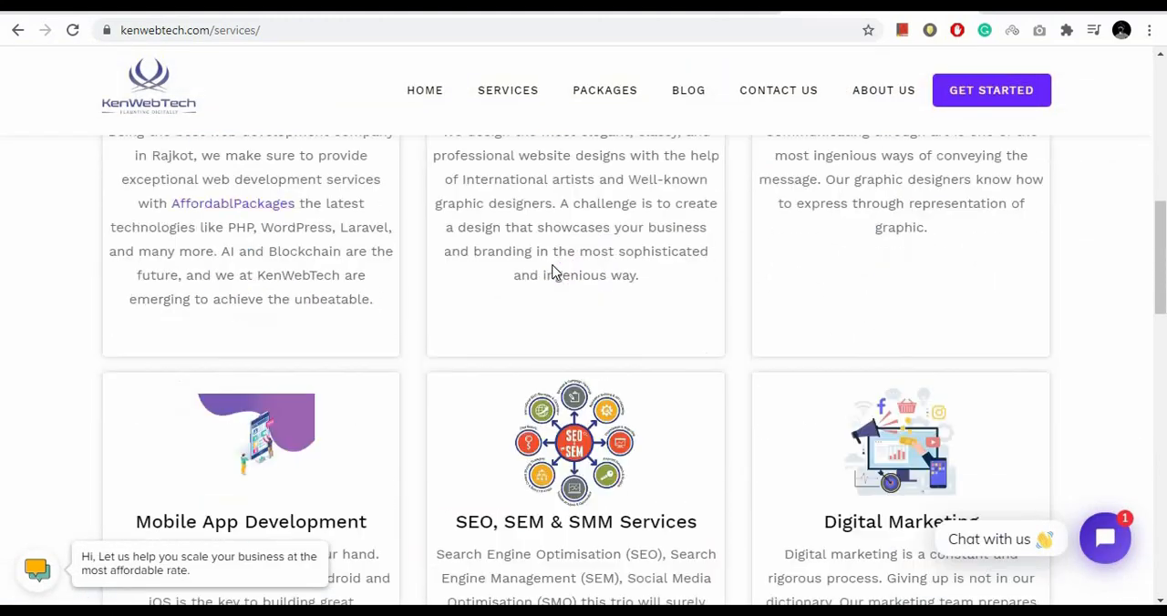
{"action": "scroll", "scroll_direction": "down", "scroll_amount": 3}
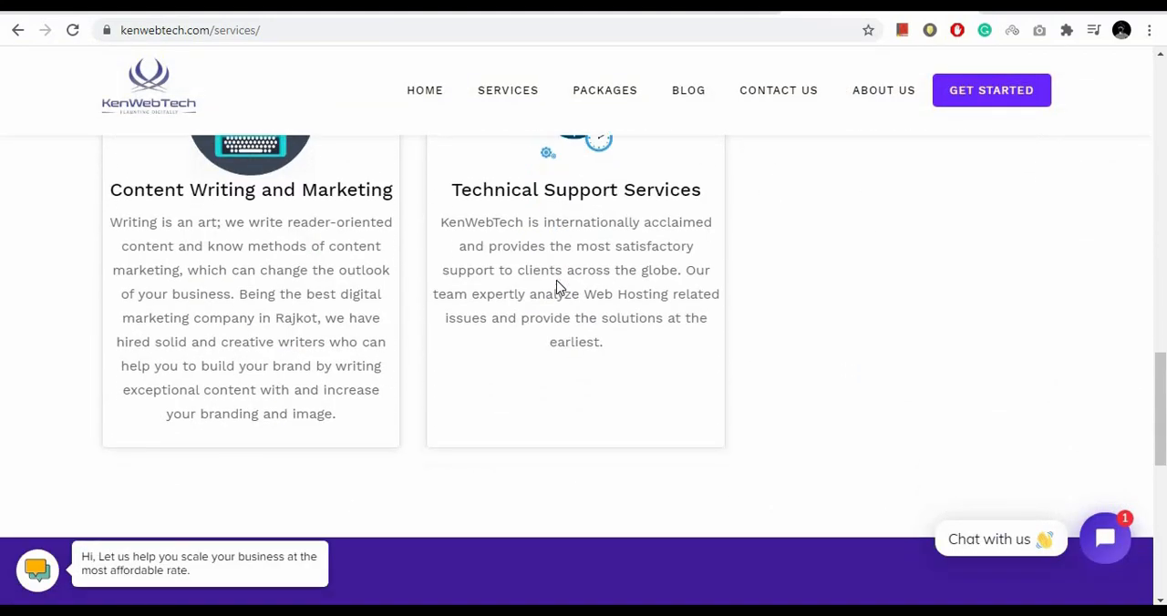